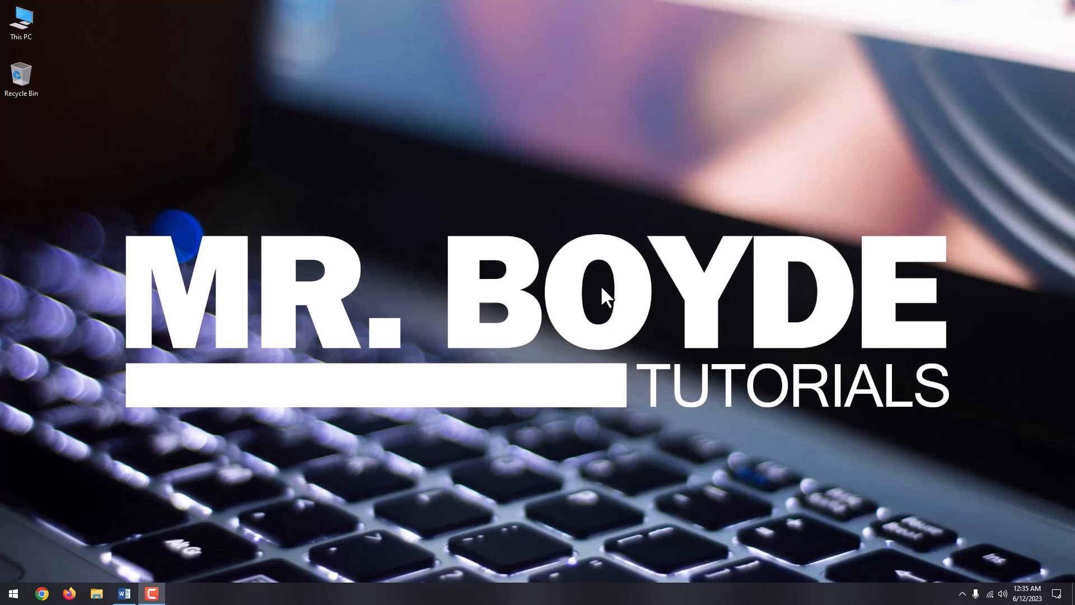
# Launch the Local Group Policy Editor by running gpedit.msc.
pyautogui.press('Win+r')
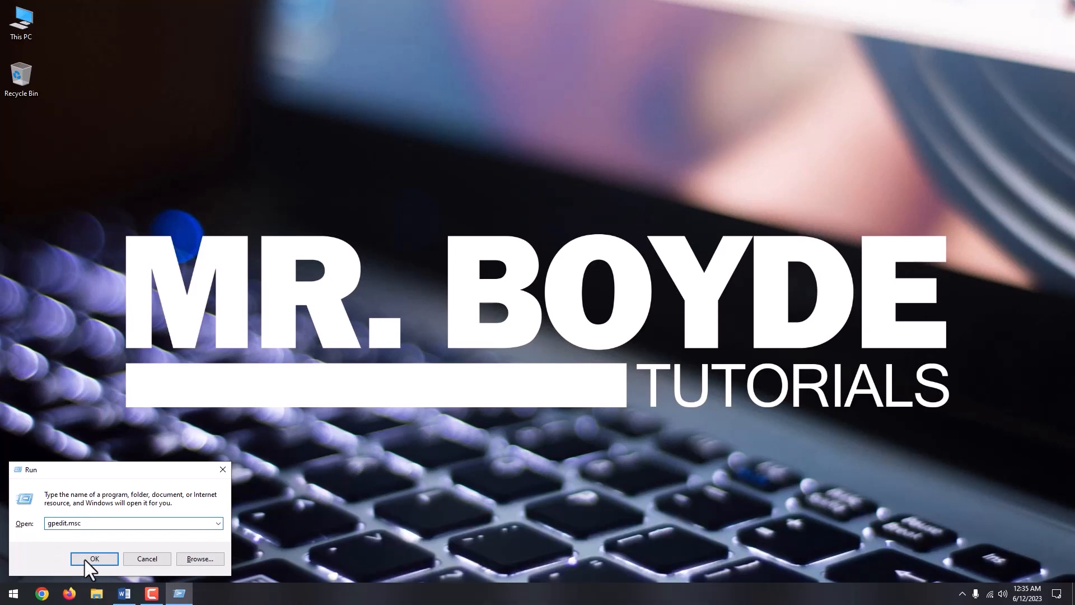
pyautogui.click(94, 557)
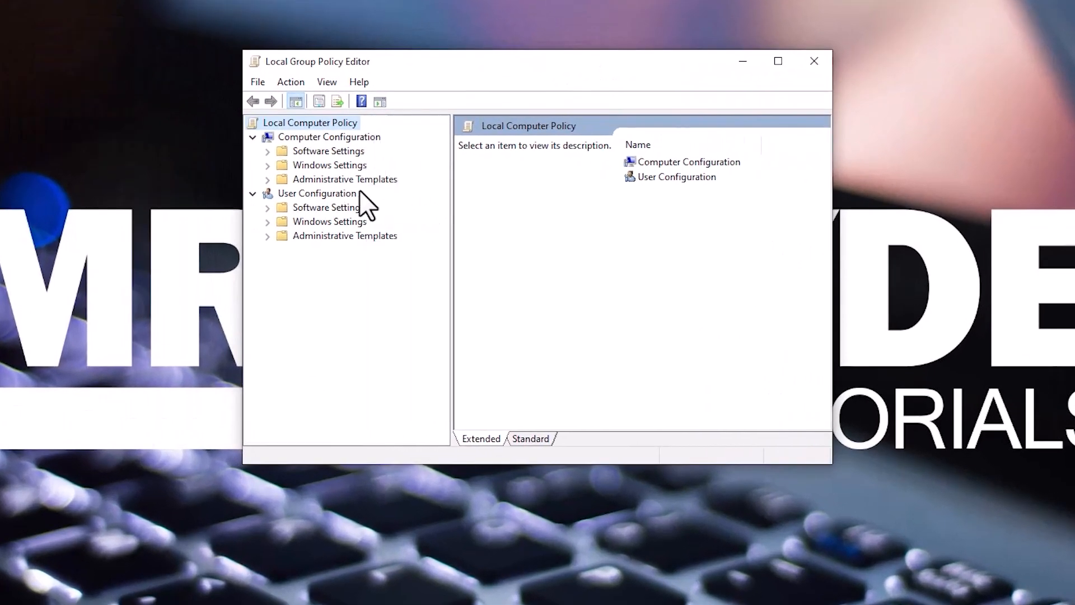
# Navigate Administrative Templates > Windows Components to the BitLocker Drive Encryption policies.
pyautogui.click(343, 179)
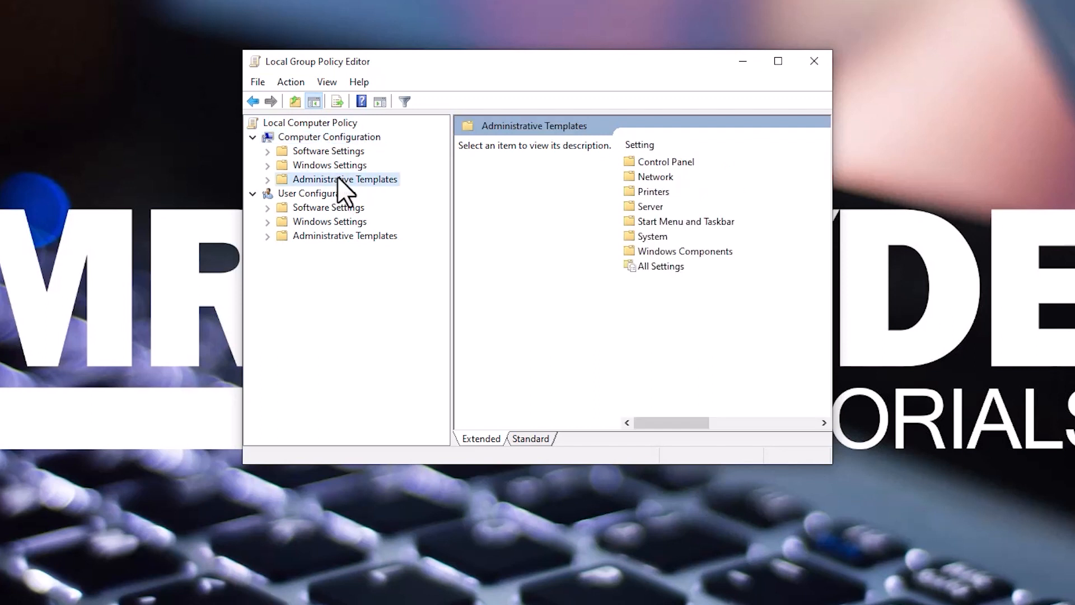
pyautogui.click(355, 278)
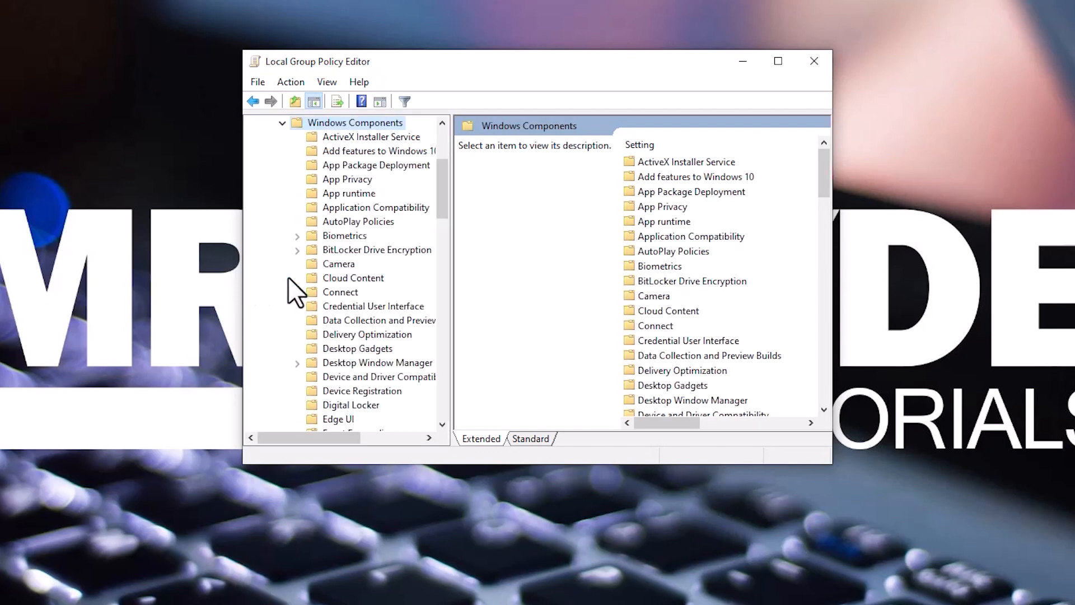
pyautogui.click(377, 249)
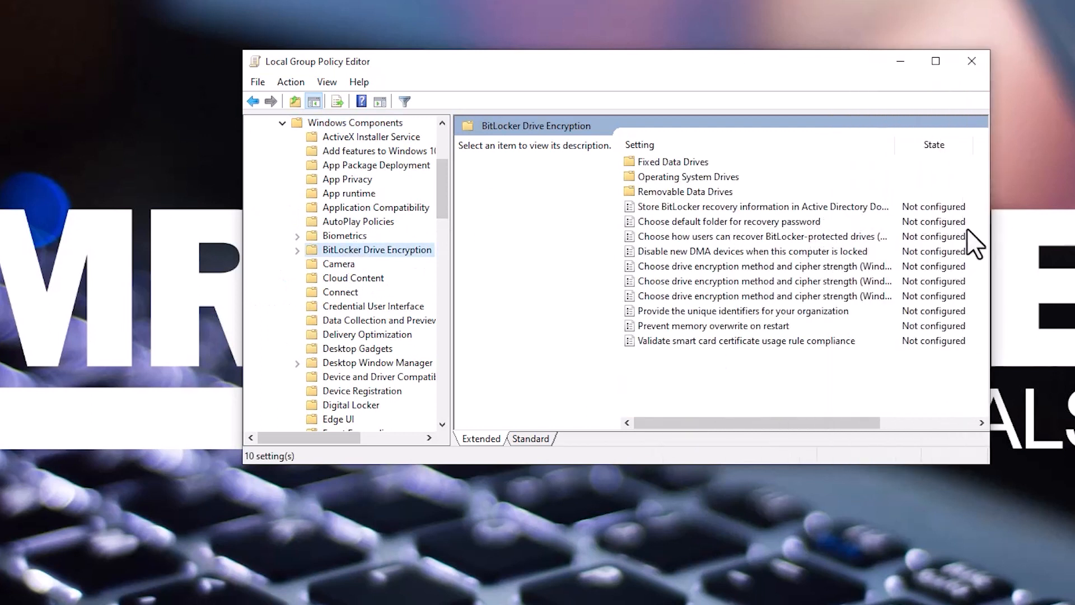
pyautogui.moveTo(775, 281)
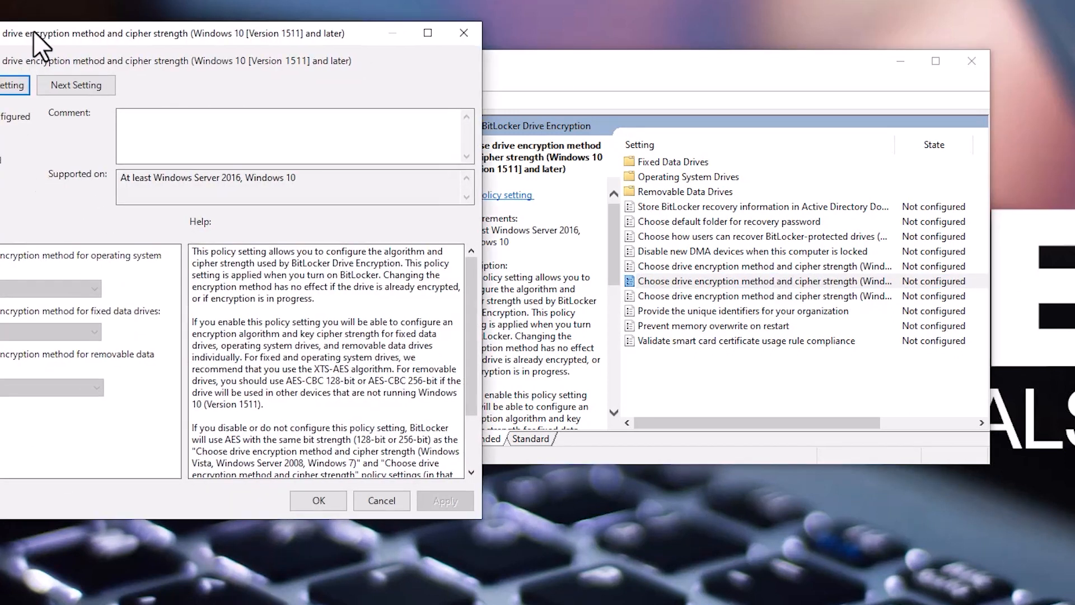
# Enable the encryption method policy with XTS-AES 256-bit for operating system and removable drives and save it.
pyautogui.click(317, 122)
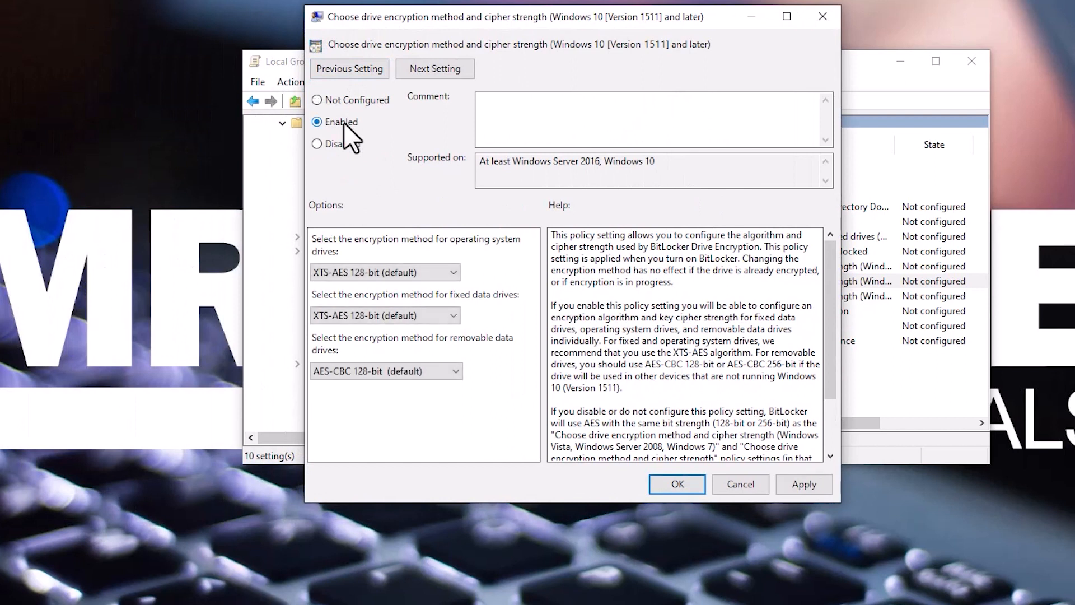
pyautogui.click(384, 272)
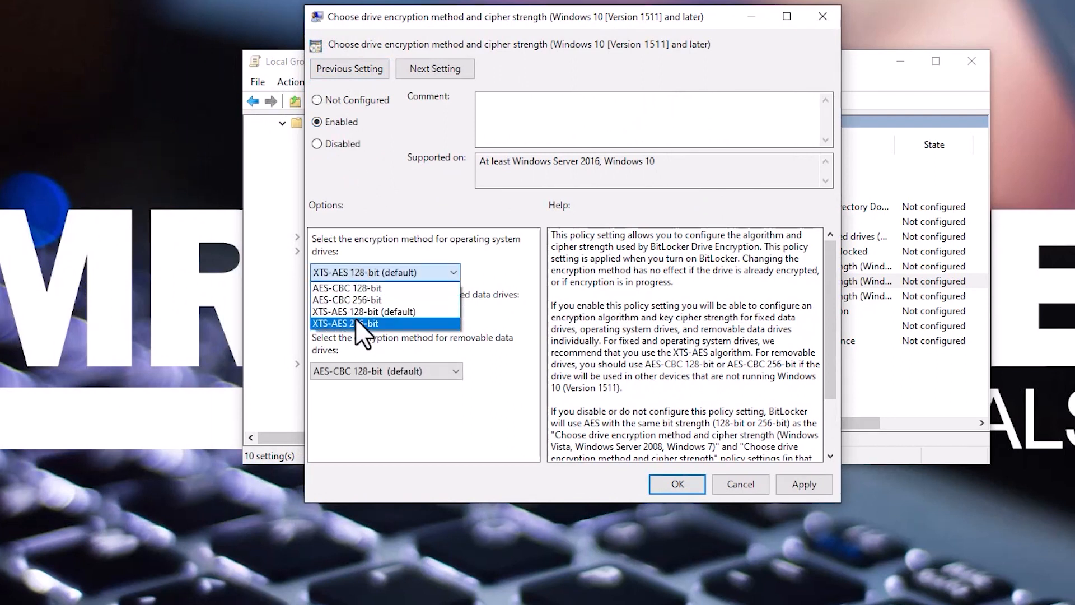
pyautogui.click(361, 322)
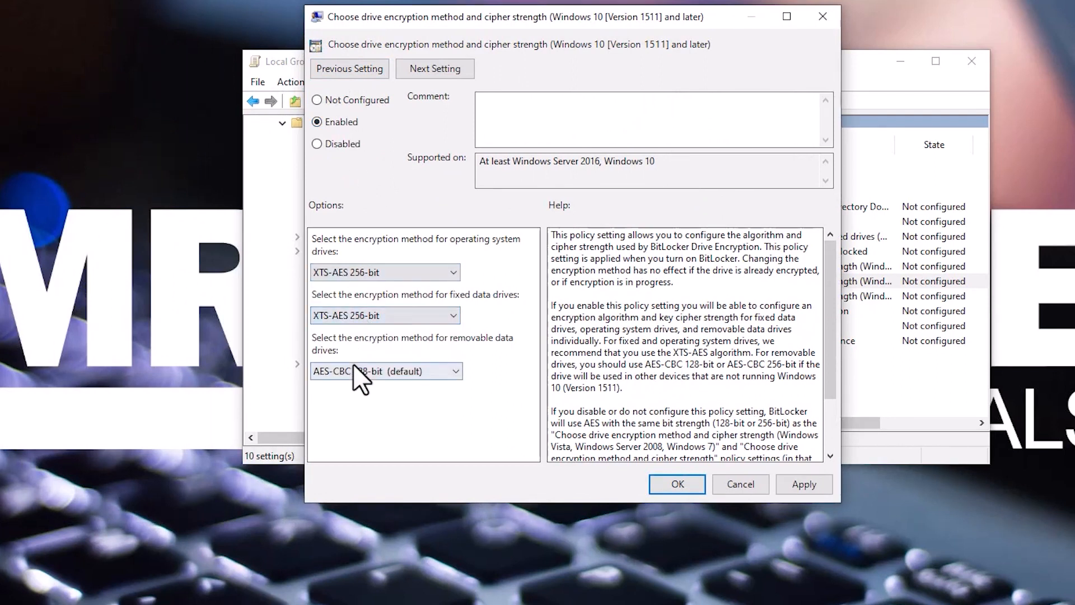
pyautogui.click(385, 370)
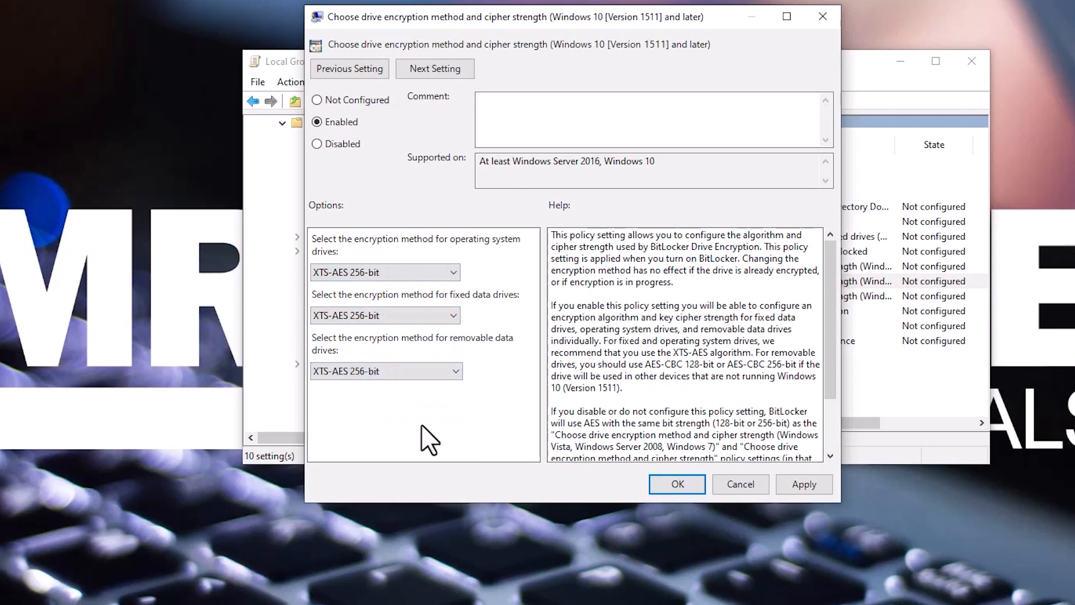
pyautogui.click(804, 484)
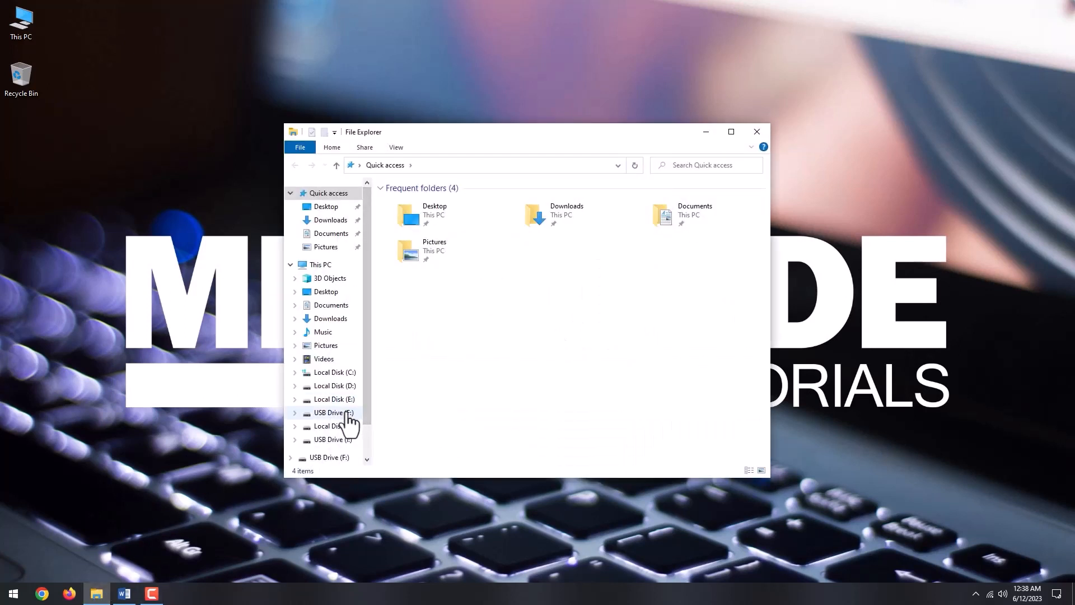
# Start BitLocker on USB Drive (F:) and choose password unlocking.
pyautogui.rightClick(330, 412)
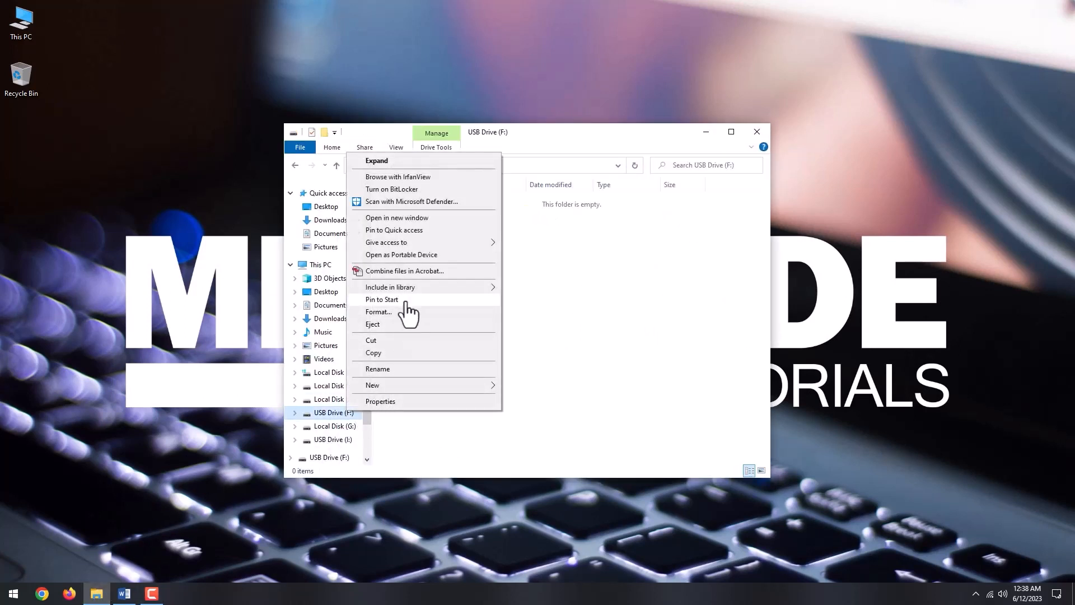
pyautogui.click(392, 190)
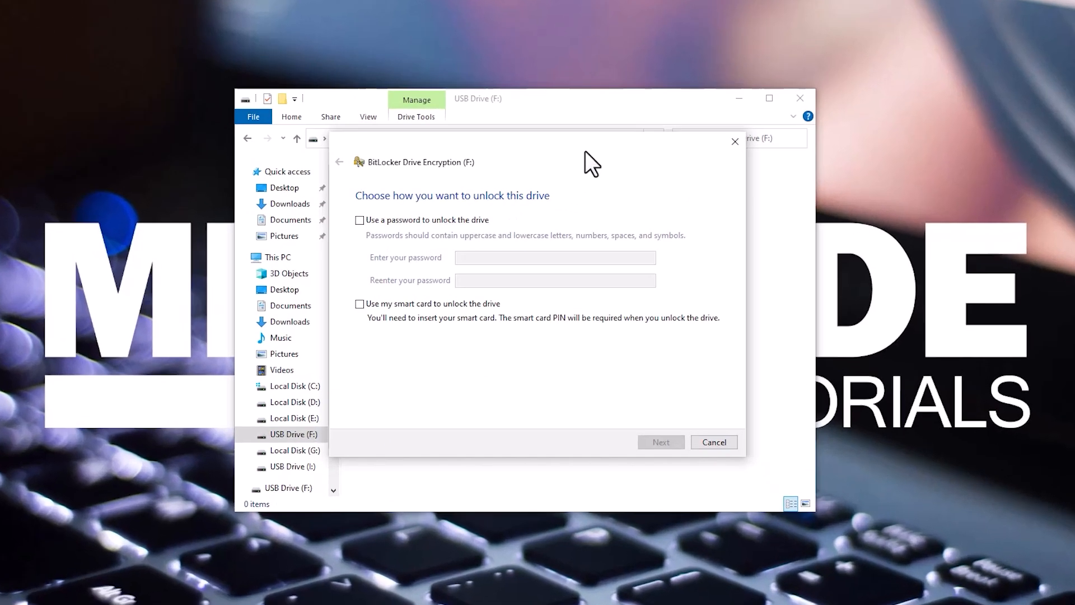
pyautogui.click(359, 220)
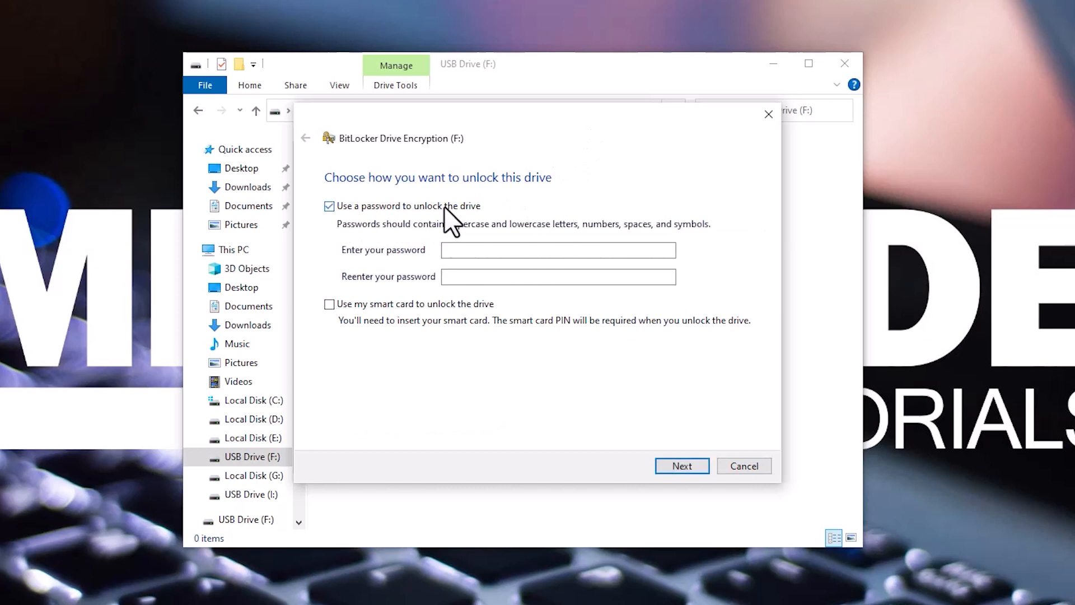
# Enter the unlock password and proceed to the recovery key backup page.
pyautogui.click(556, 250)
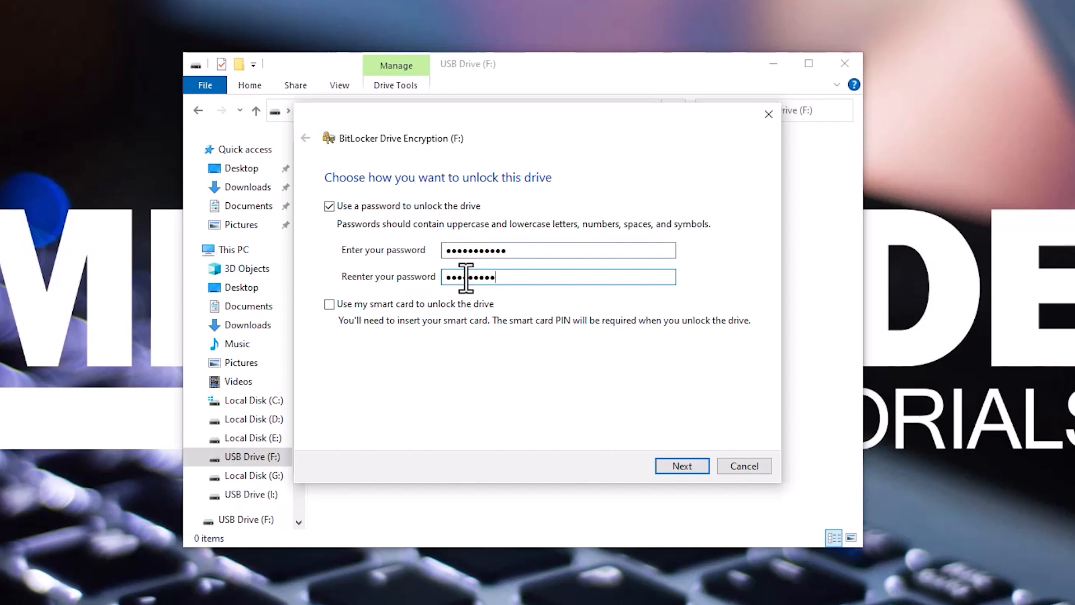
pyautogui.write('•')
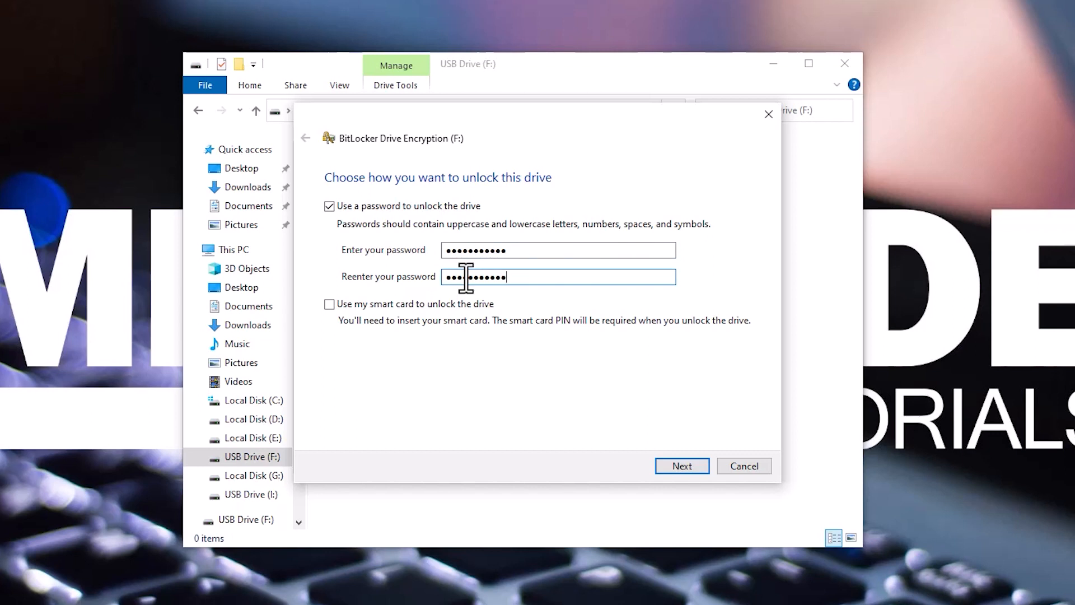
pyautogui.click(682, 466)
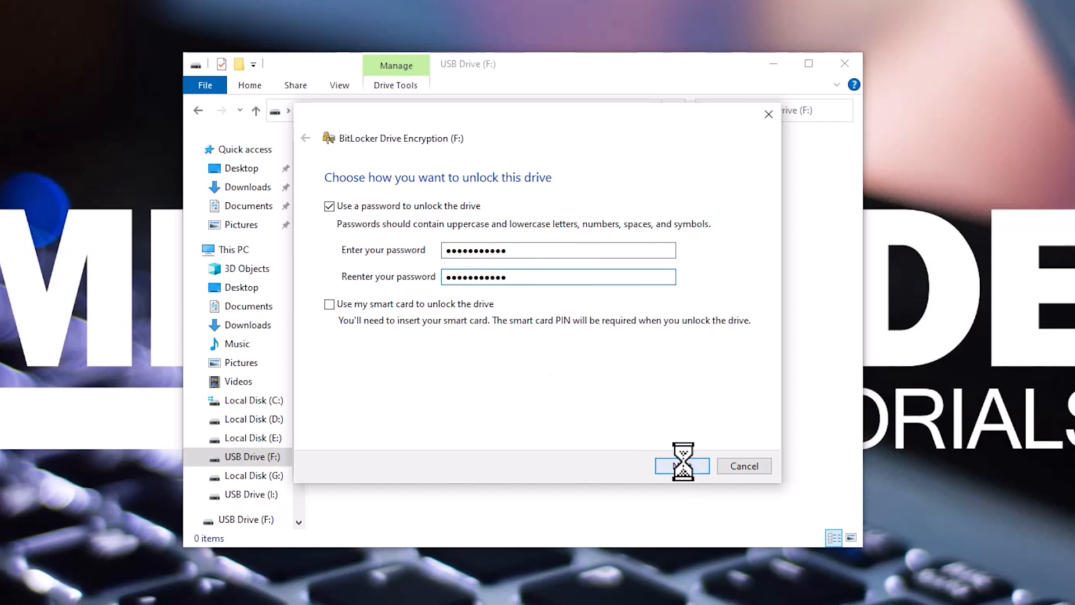
pyautogui.click(682, 466)
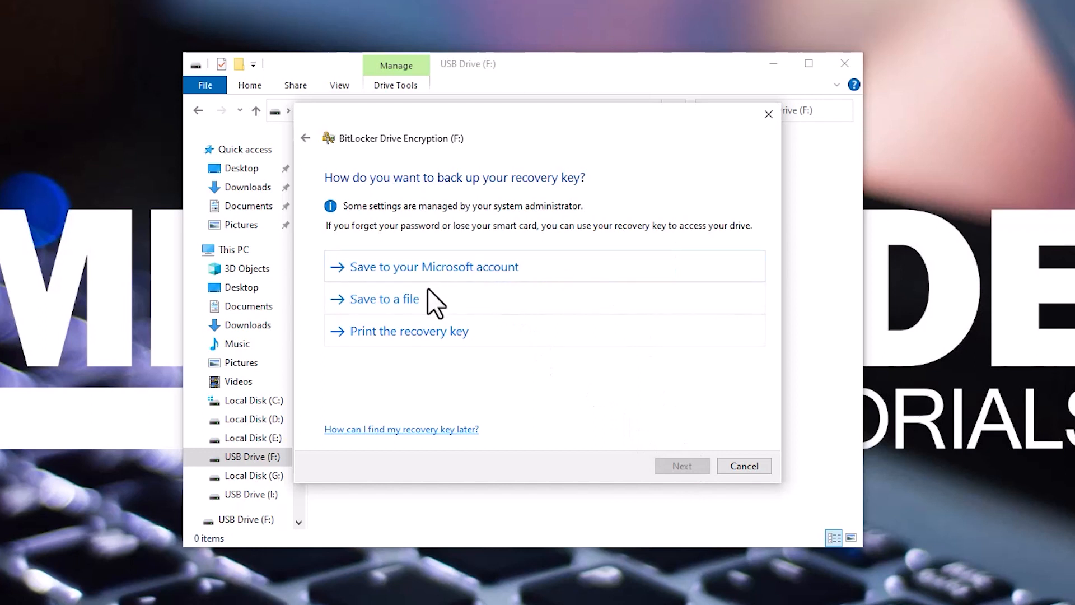
# Save the recovery key to a file and start encrypting USB Drive (F:).
pyautogui.click(392, 298)
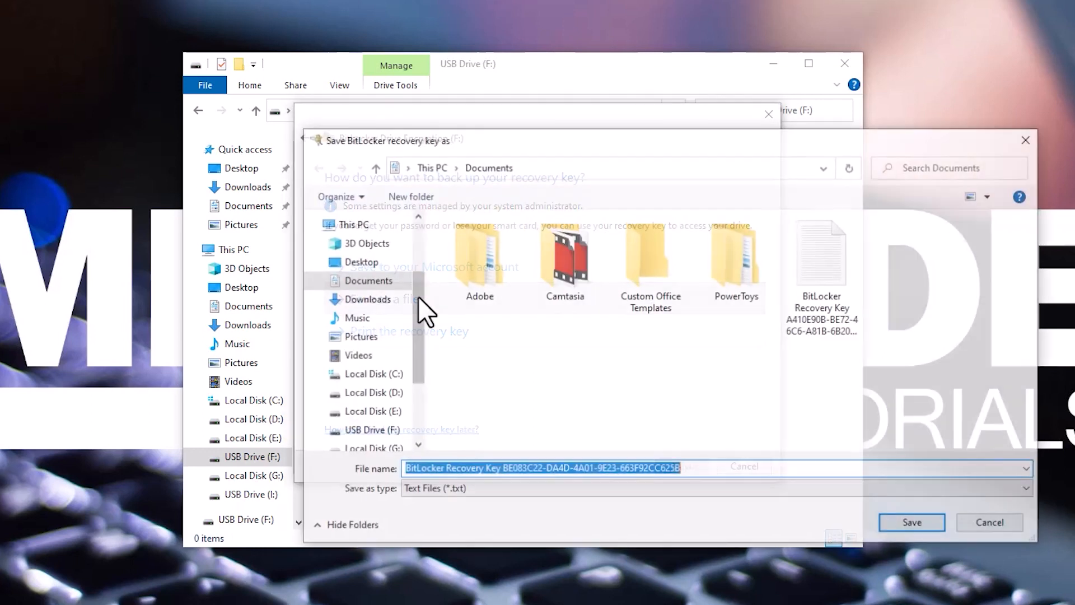
pyautogui.click(362, 261)
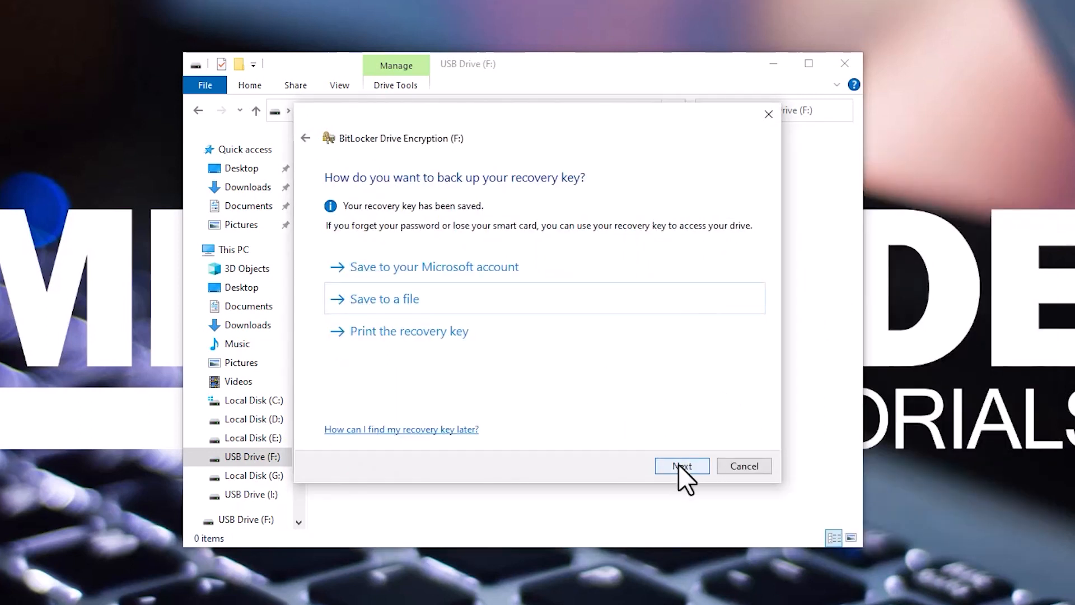
pyautogui.click(680, 466)
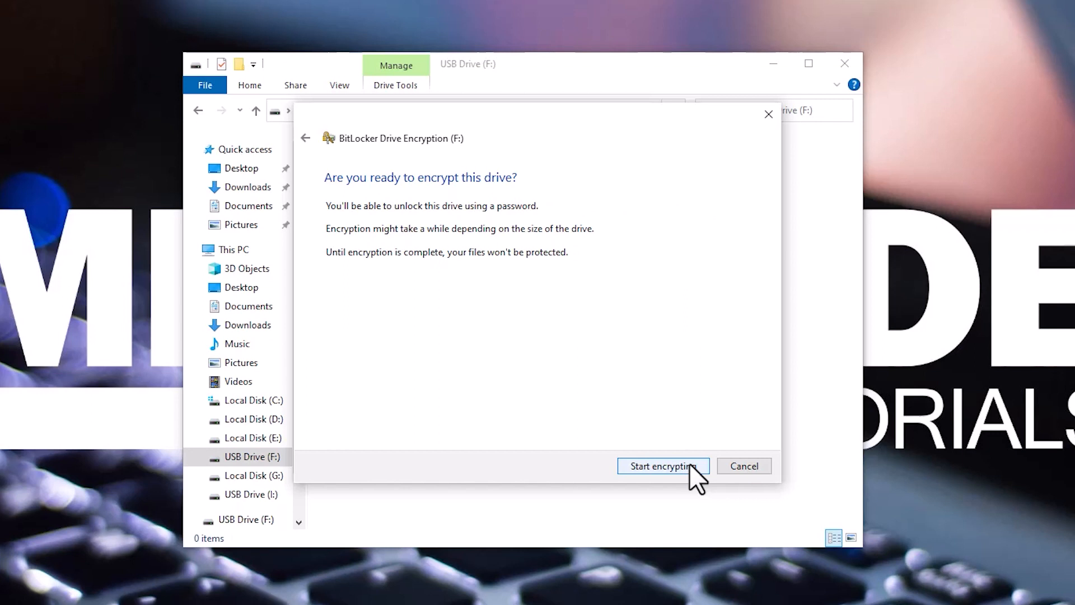
pyautogui.click(663, 466)
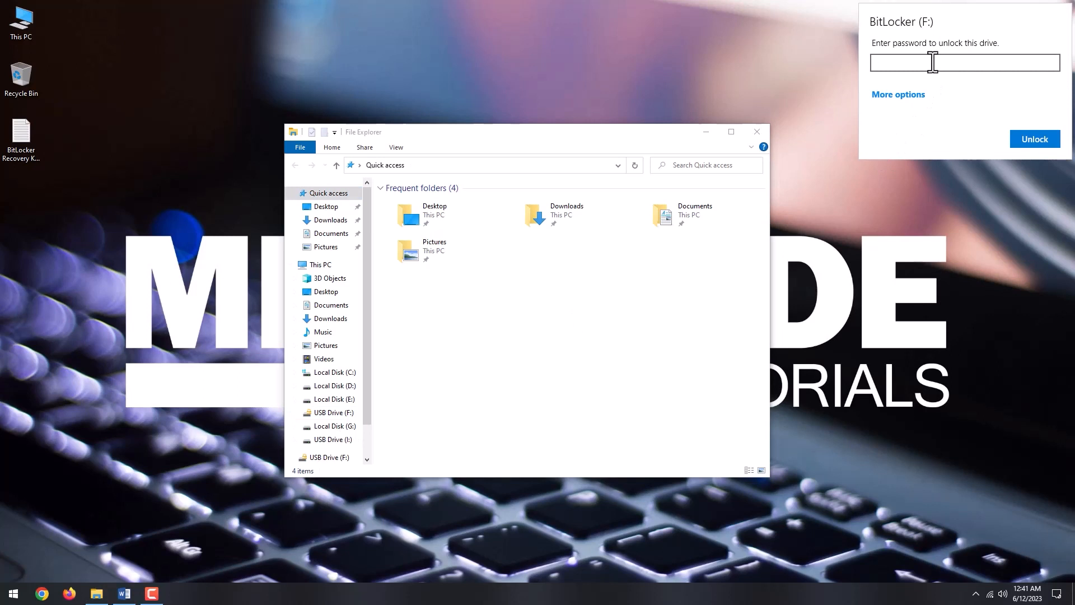
pyautogui.write('password')
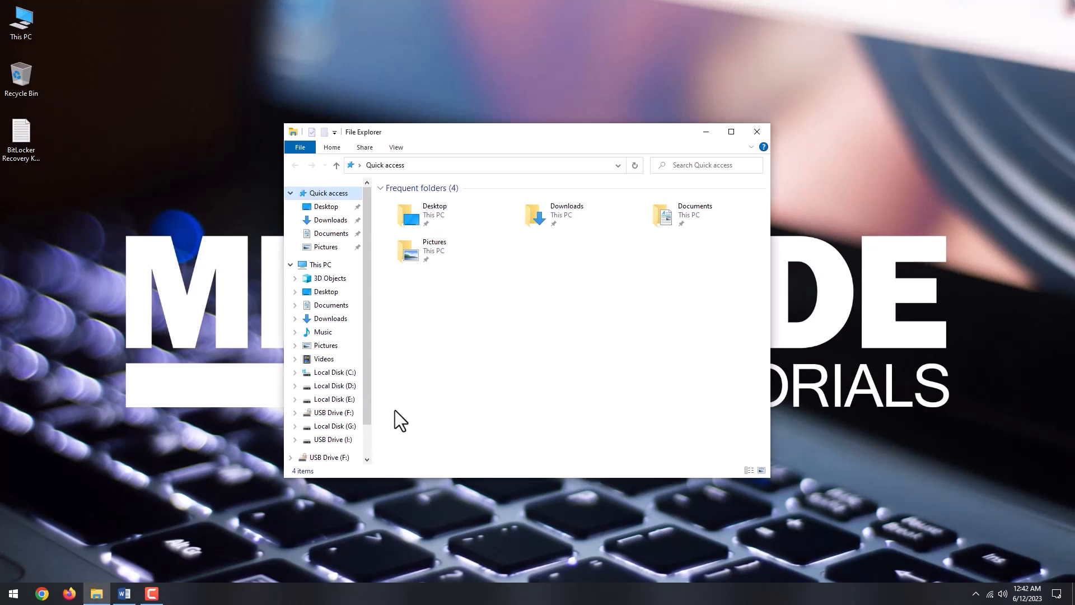
pyautogui.click(756, 131)
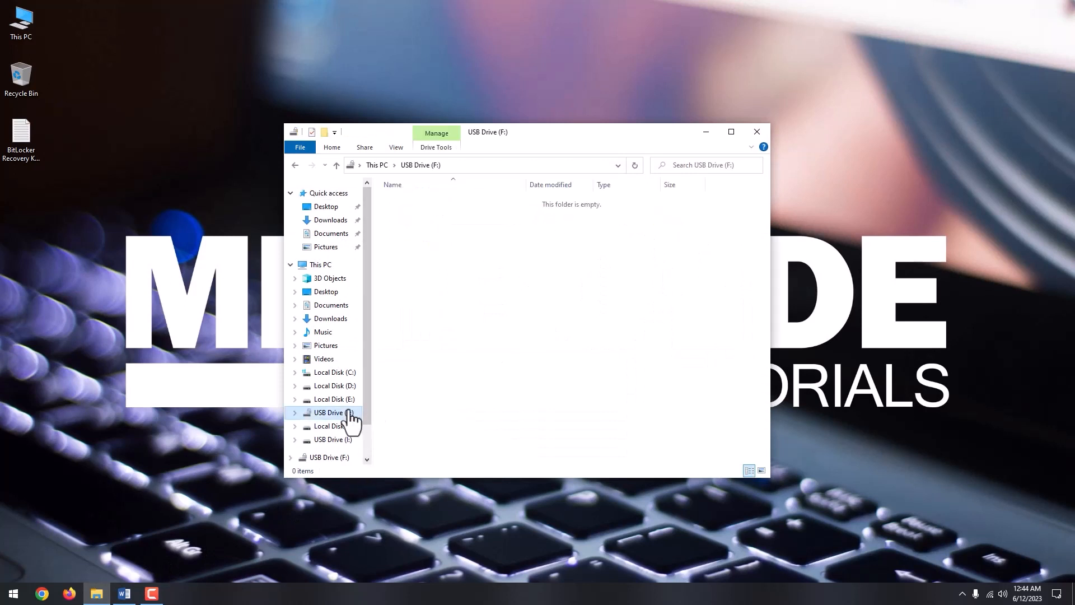
# Turn off BitLocker for drive F: from Manage BitLocker and confirm decryption.
pyautogui.rightClick(329, 412)
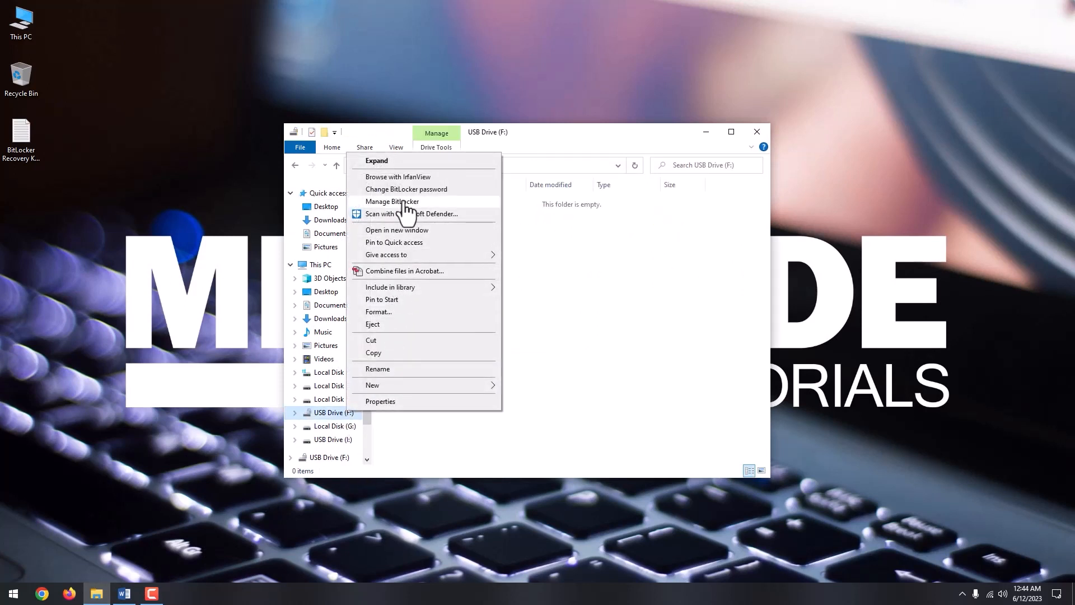
pyautogui.click(392, 201)
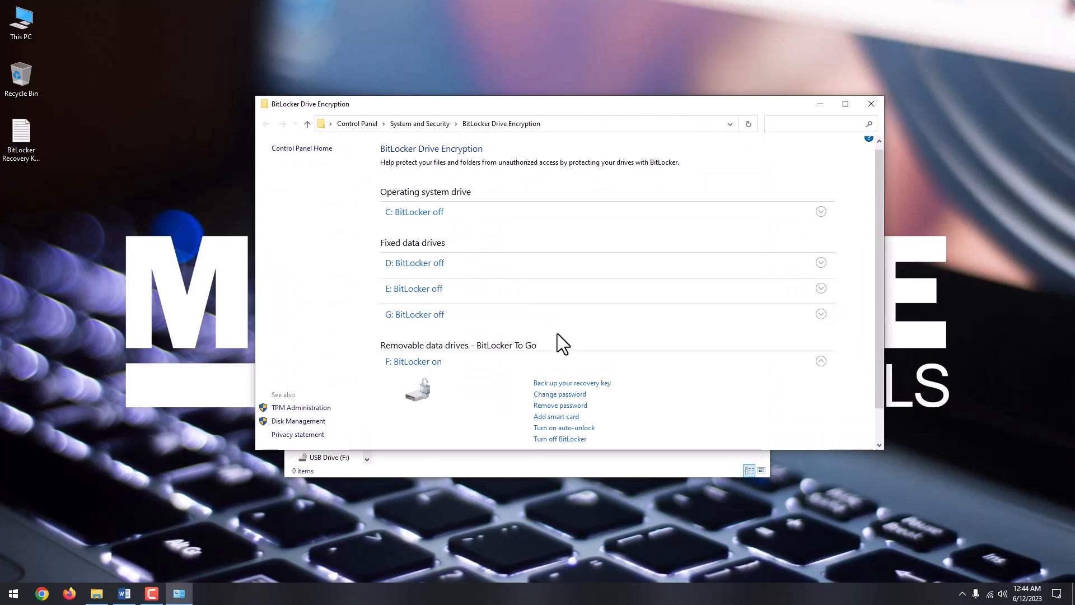
pyautogui.scroll(-3)
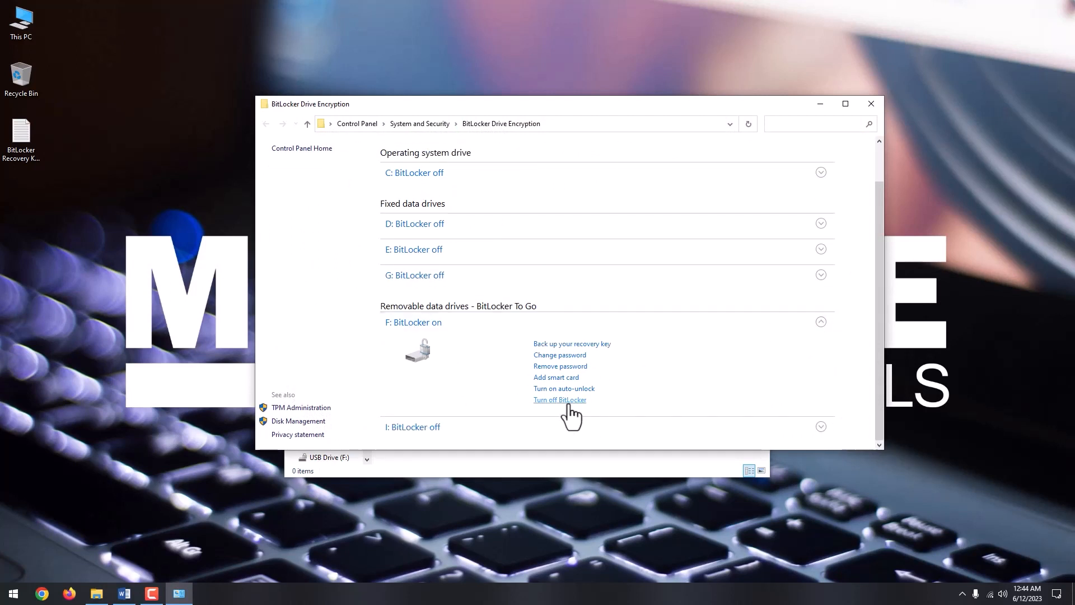
pyautogui.click(560, 400)
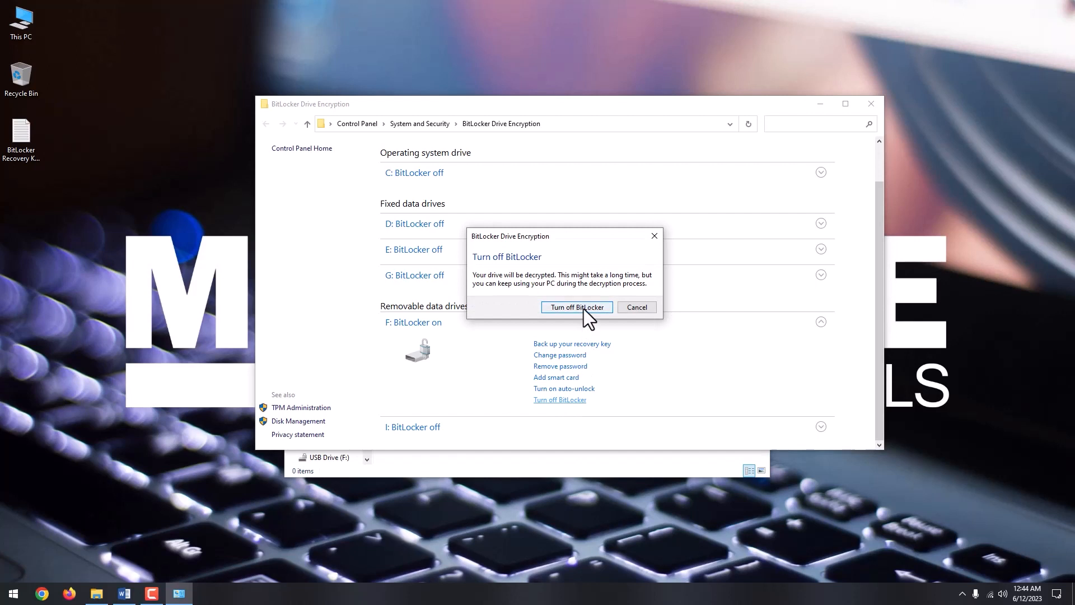
pyautogui.click(576, 307)
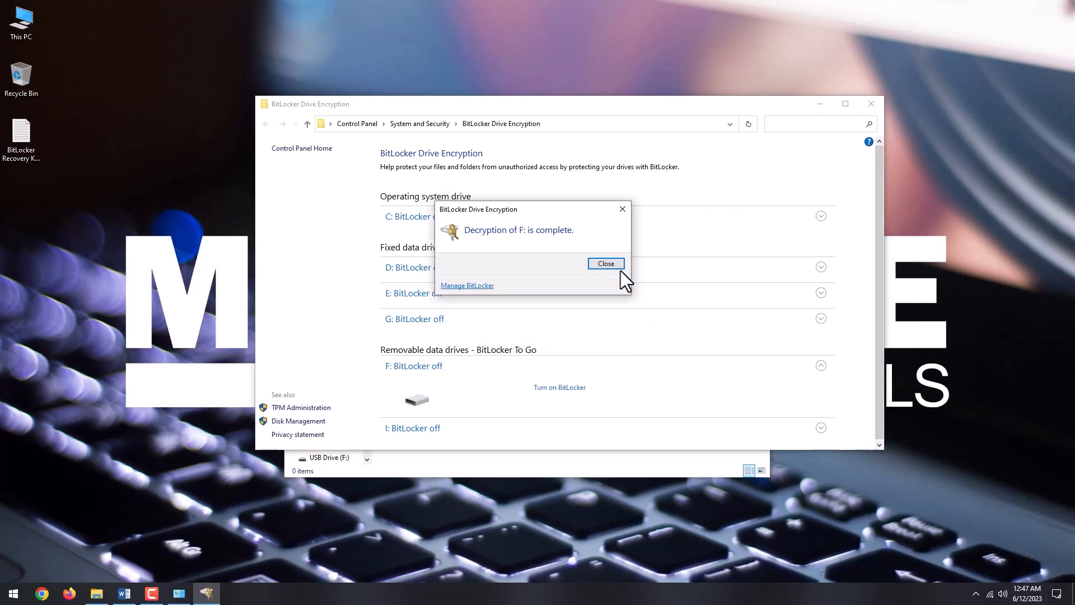
# Dismiss the decryption complete notice and close the File Explorer window.
pyautogui.click(604, 264)
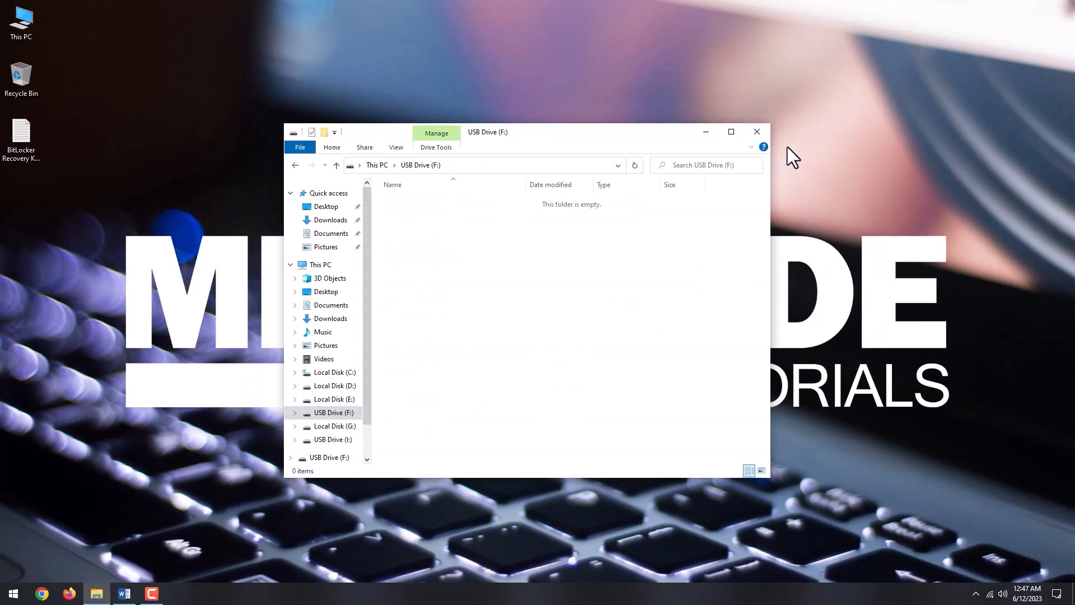
pyautogui.click(756, 132)
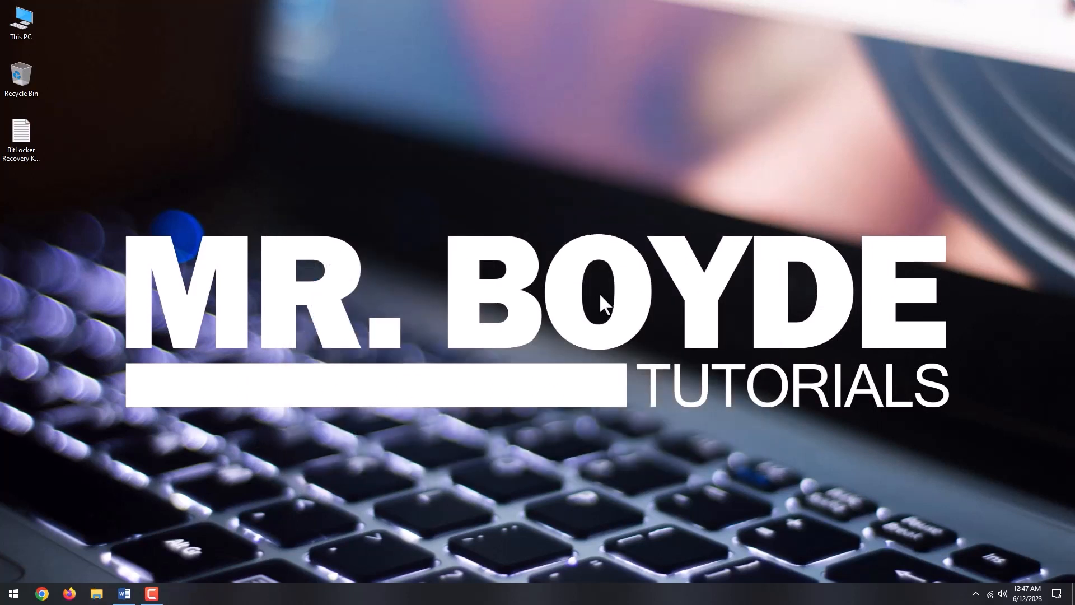